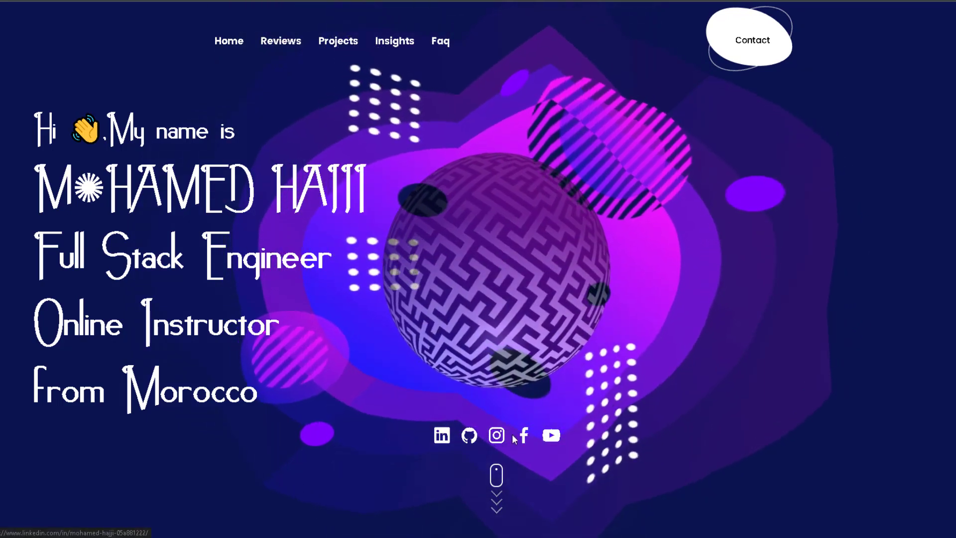
Scroll past the expertise marquee and step through the customer reviews with the arrow.
{"action": "scroll", "scroll_direction": "down", "scroll_amount": 3}
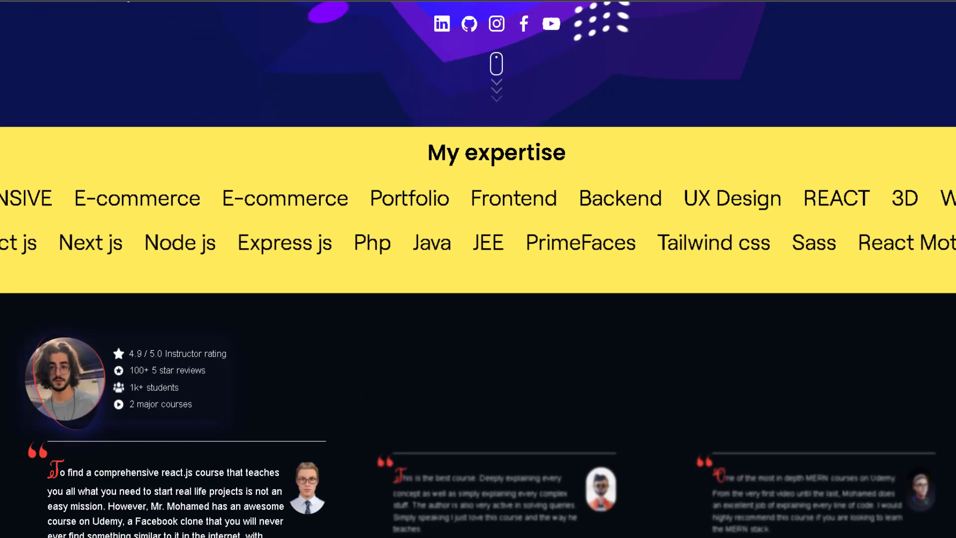
{"action": "scroll", "scroll_direction": "down", "scroll_amount": 3}
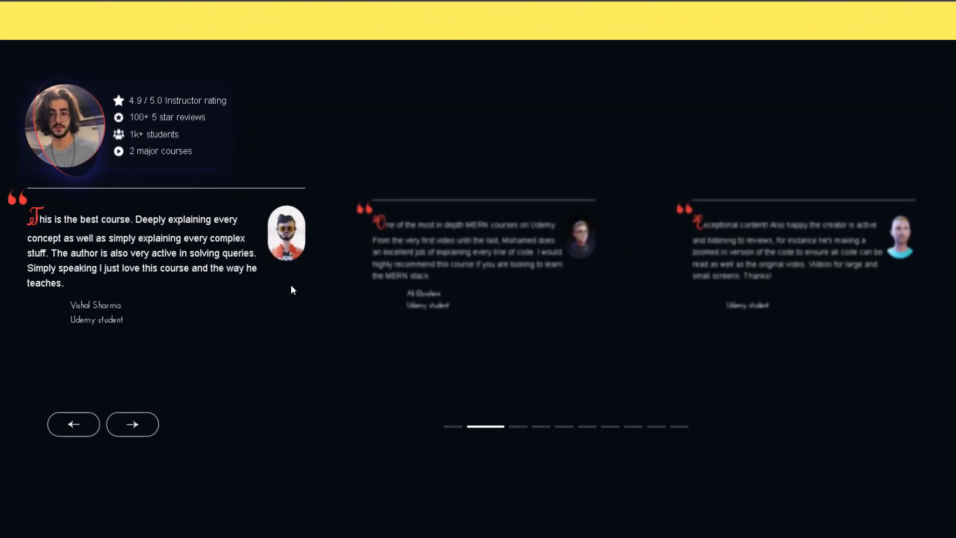
{"action": "left_click", "coordinate": [132, 424]}
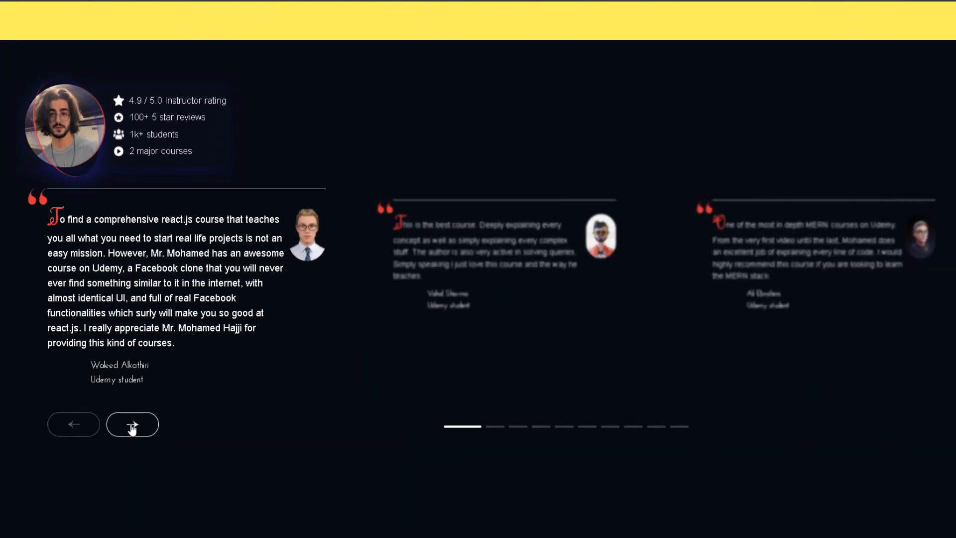
{"action": "left_click", "coordinate": [132, 424]}
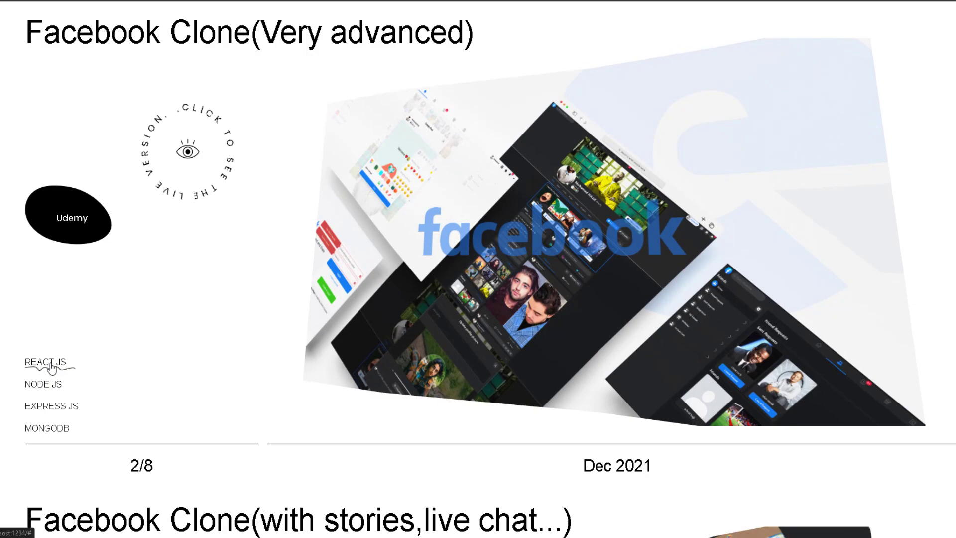
Scroll through the projects and FAQ down to the Get in touch contact form.
{"action": "scroll", "scroll_direction": "down", "scroll_amount": 3}
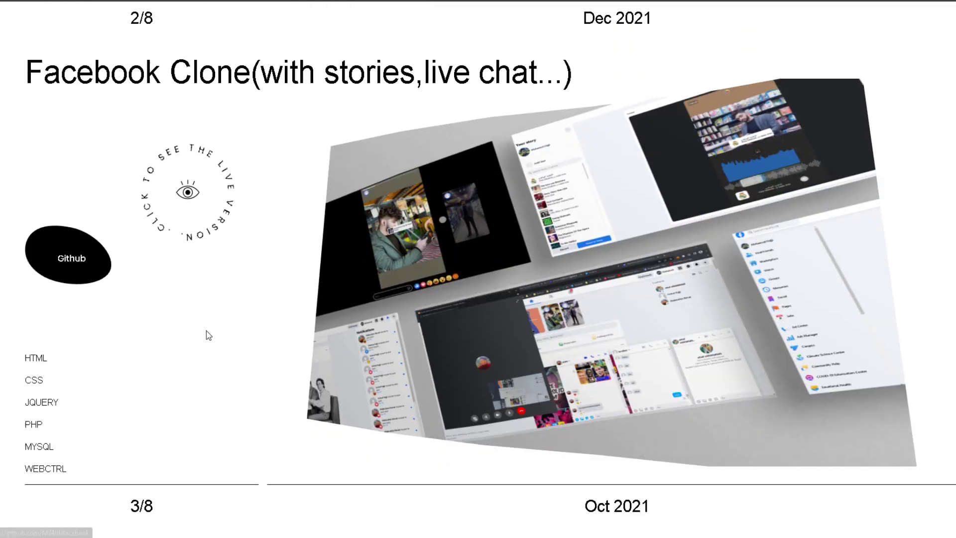
{"action": "scroll", "scroll_direction": "down", "scroll_amount": 3}
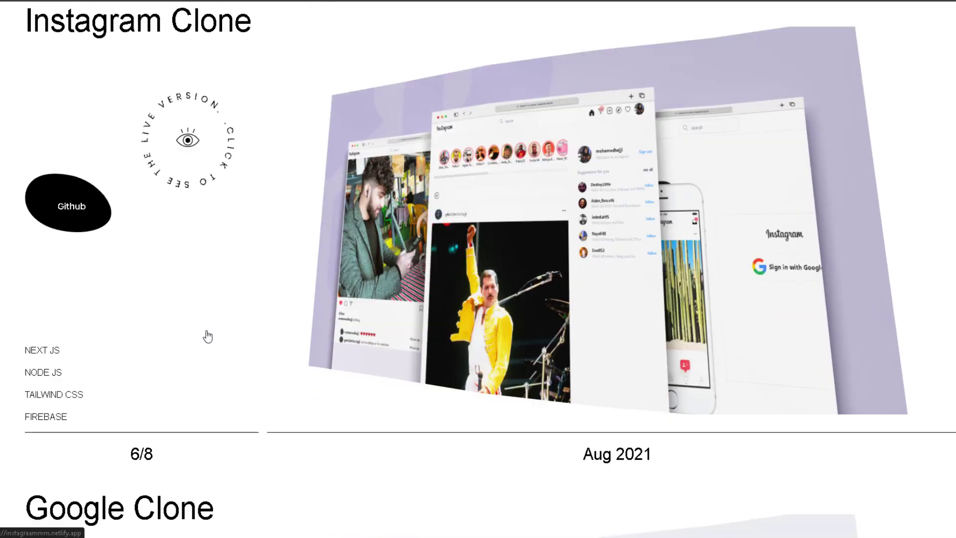
{"action": "scroll", "scroll_direction": "down", "scroll_amount": 3}
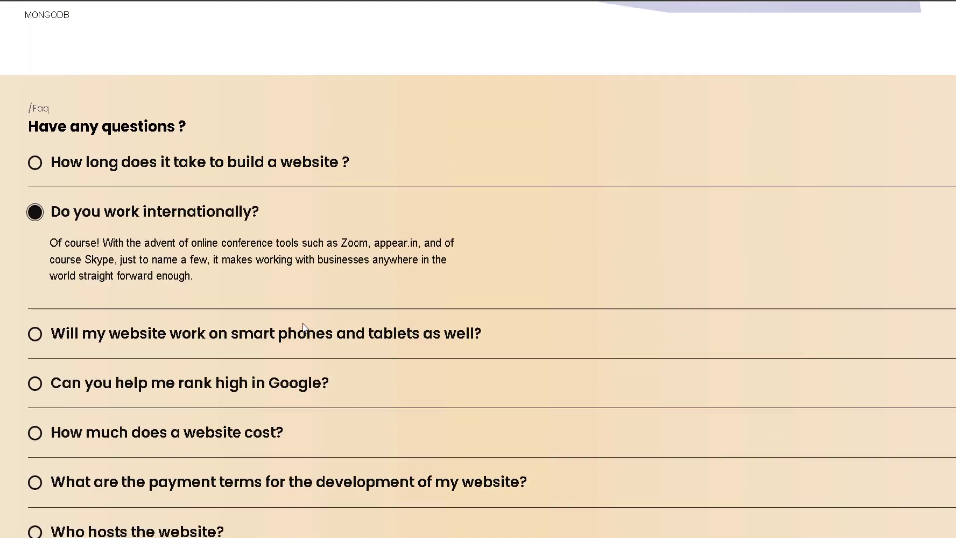
{"action": "scroll", "scroll_direction": "down", "scroll_amount": 3}
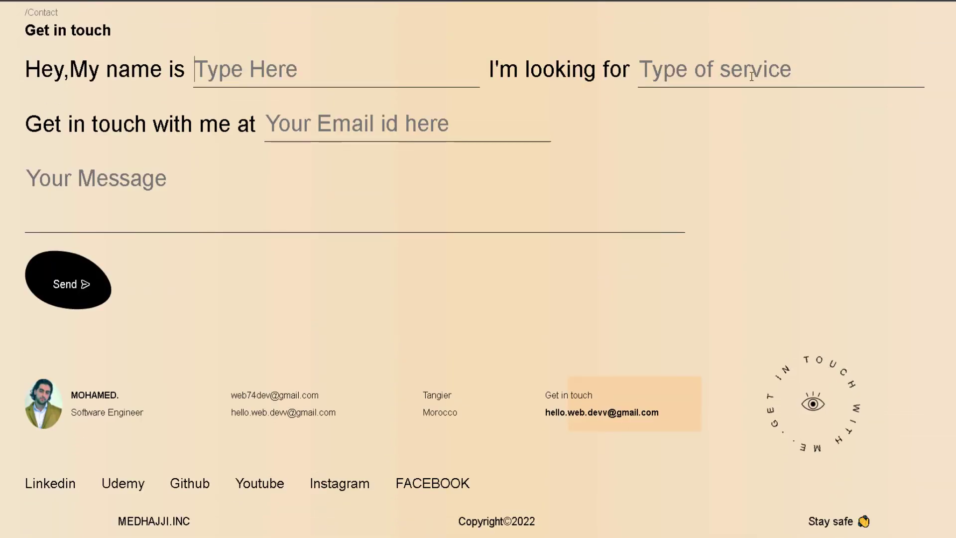
{"action": "mouse_move", "coordinate": [114, 305]}
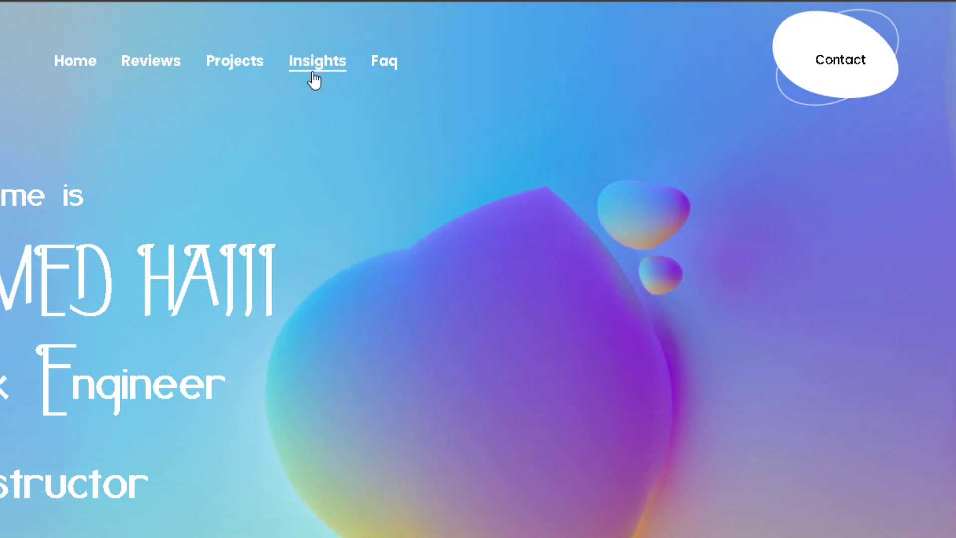
{"action": "mouse_move", "coordinate": [376, 138]}
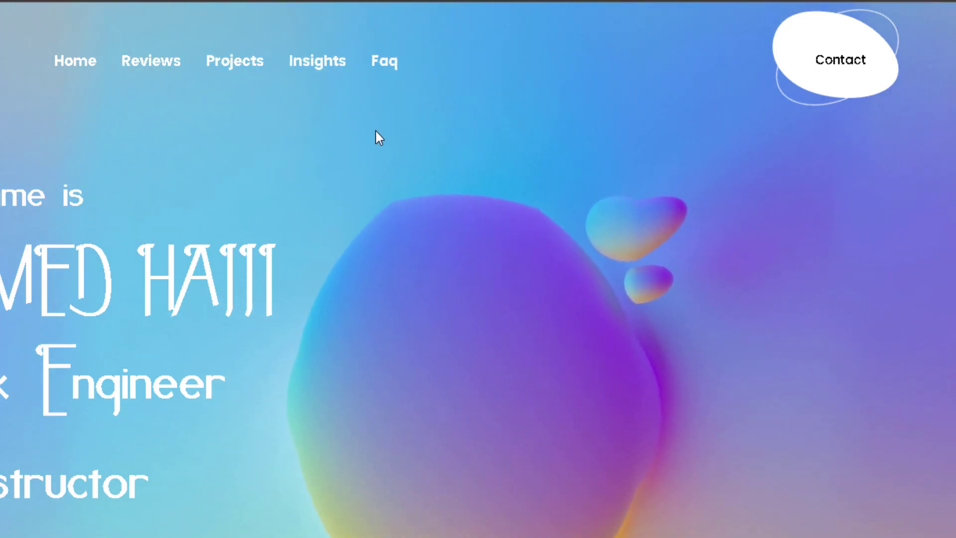
{"action": "mouse_move", "coordinate": [191, 70]}
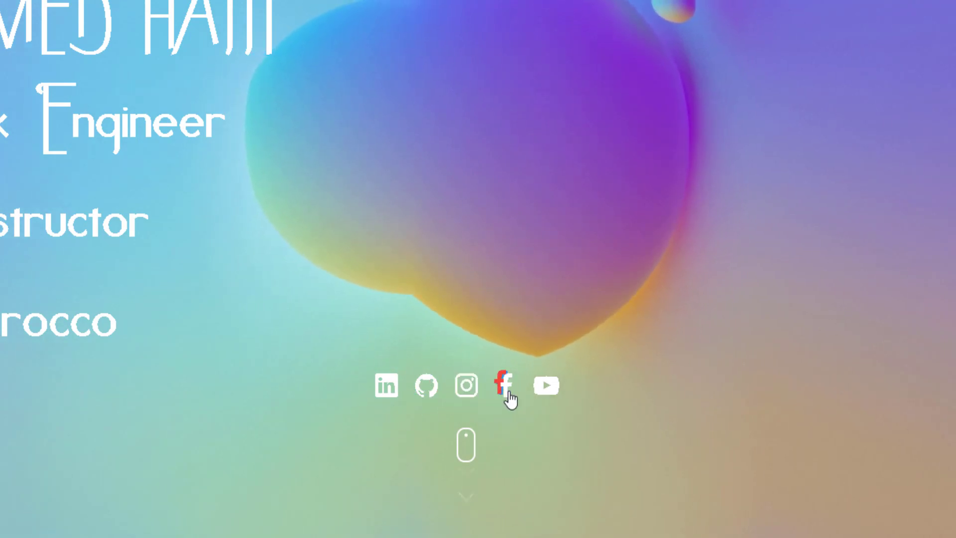
{"action": "mouse_move", "coordinate": [544, 394]}
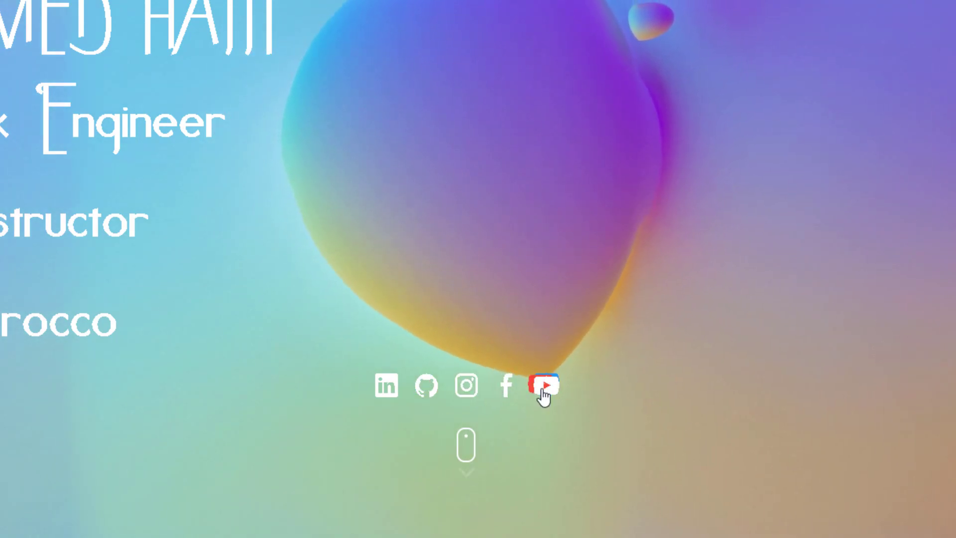
{"action": "mouse_move", "coordinate": [493, 468]}
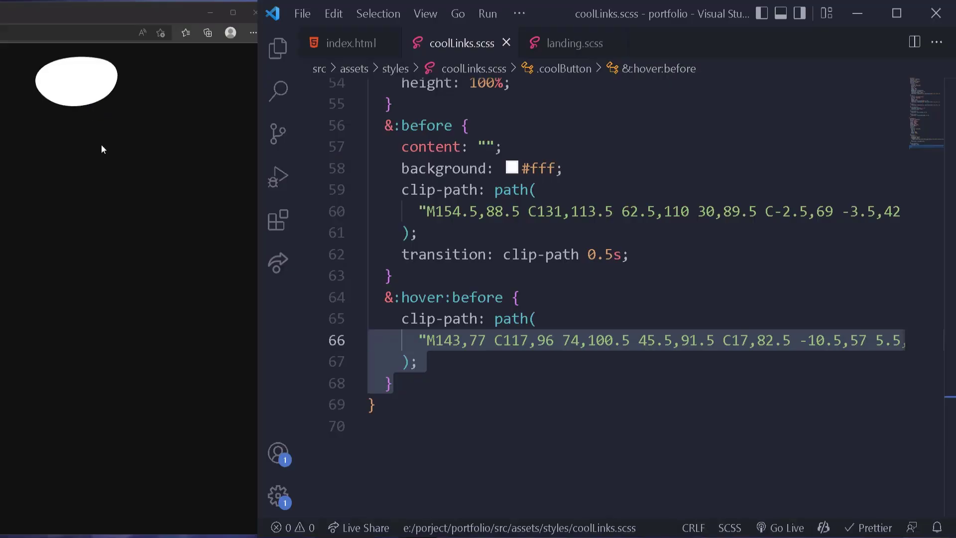
{"action": "mouse_move", "coordinate": [112, 106]}
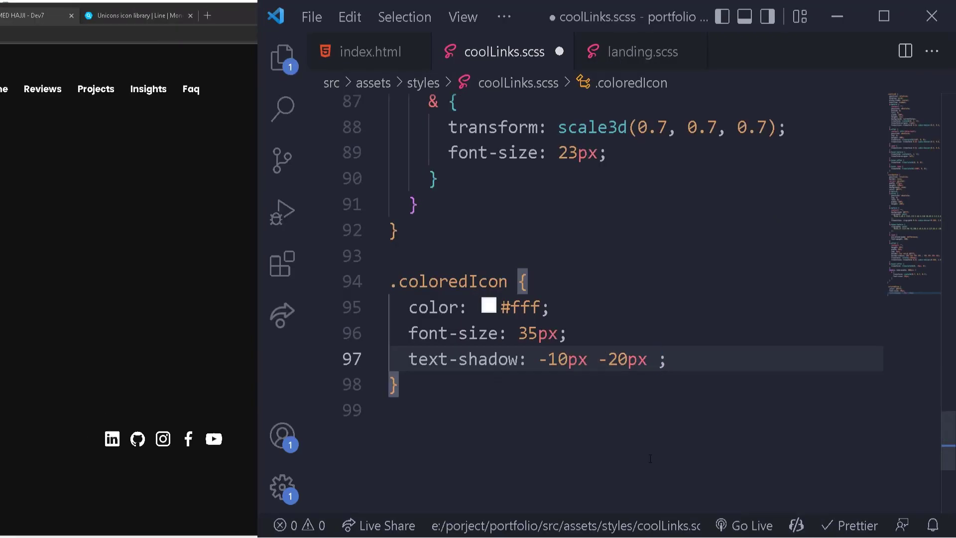
Add 'red' to the .coloredIcon text-shadow declaration in coolLinks.scss.
{"action": "type", "text": "red"}
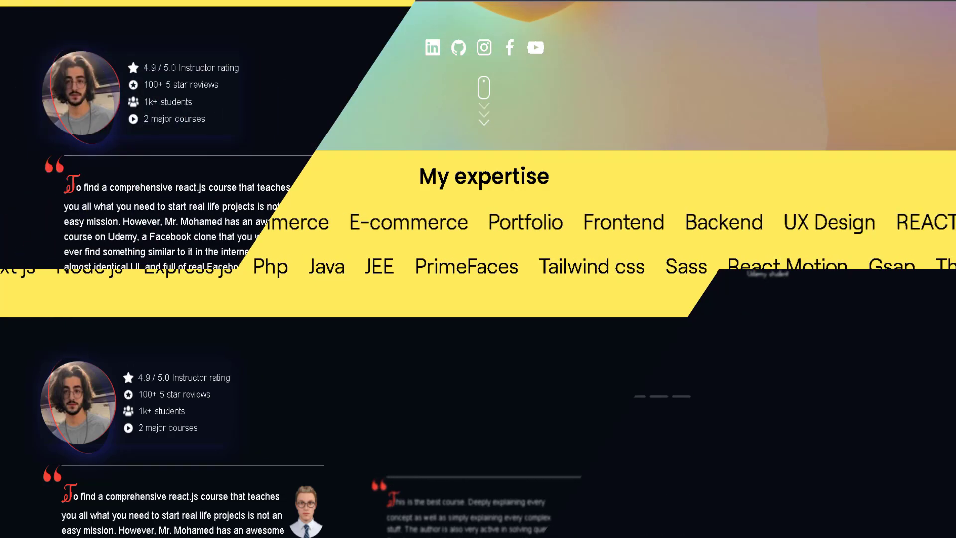
Scroll past the My expertise marquee to the instructor rating card and testimonials.
{"action": "scroll", "scroll_direction": "down", "scroll_amount": 3}
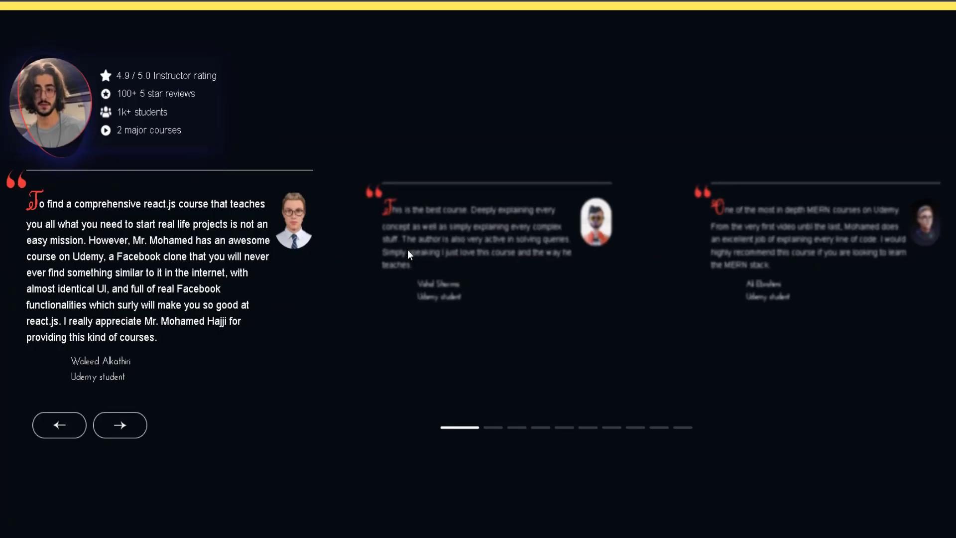
Advance the reviews with the next arrow and a pagination dash, then reach Some of my work.
{"action": "left_click", "coordinate": [120, 425]}
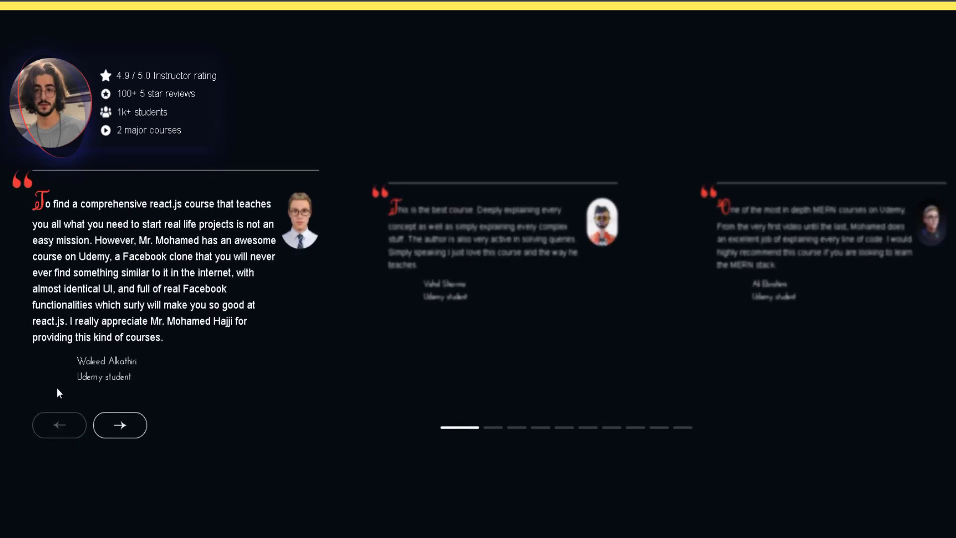
{"action": "left_click", "coordinate": [120, 425]}
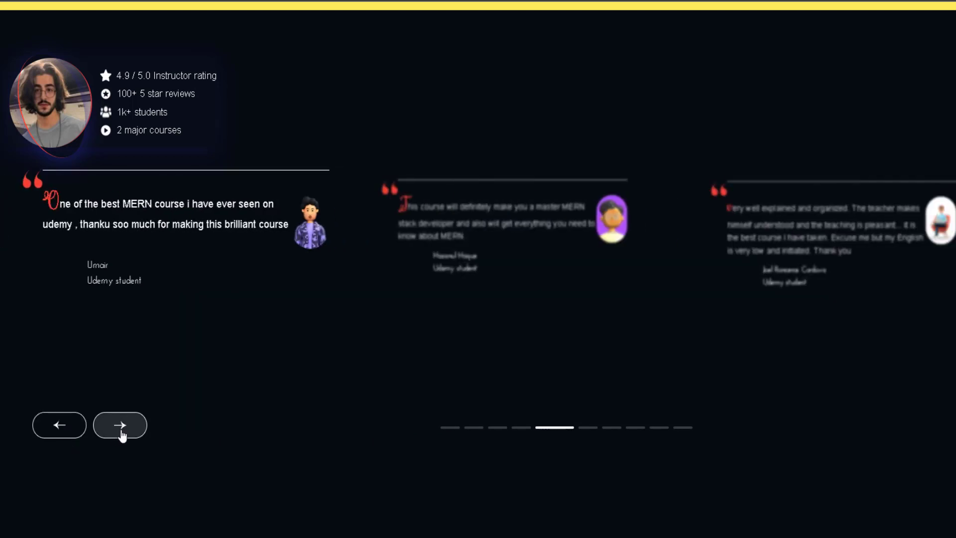
{"action": "left_click", "coordinate": [119, 425]}
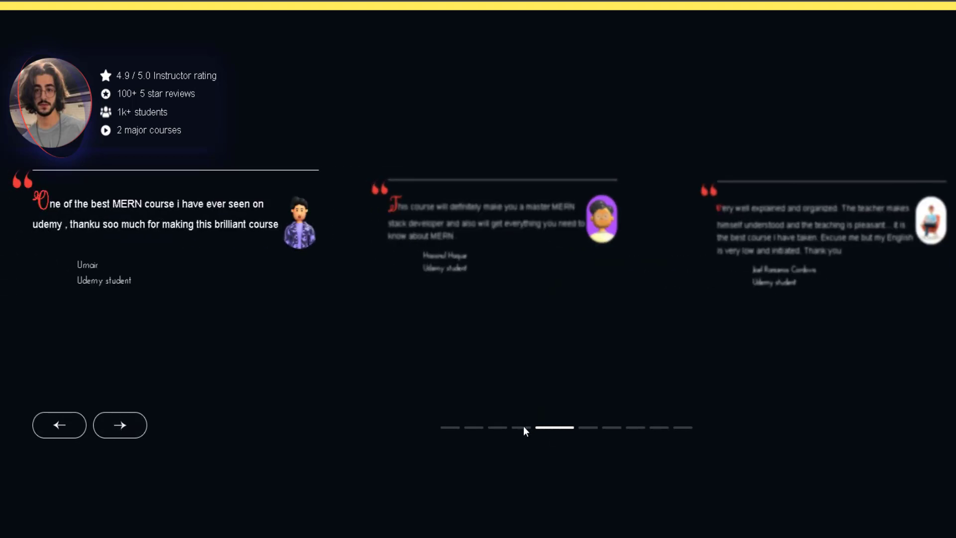
{"action": "left_click", "coordinate": [505, 427]}
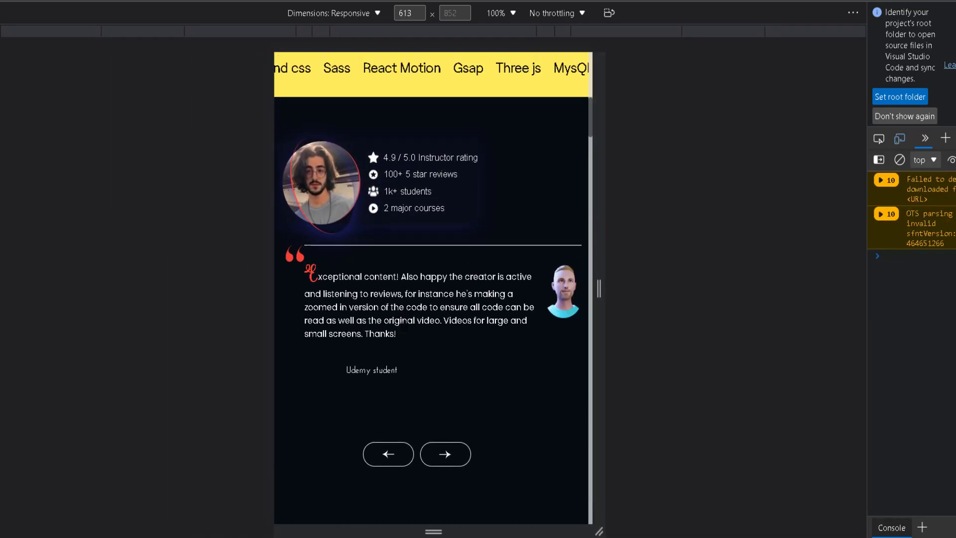
{"action": "scroll", "scroll_direction": "down", "scroll_amount": 3}
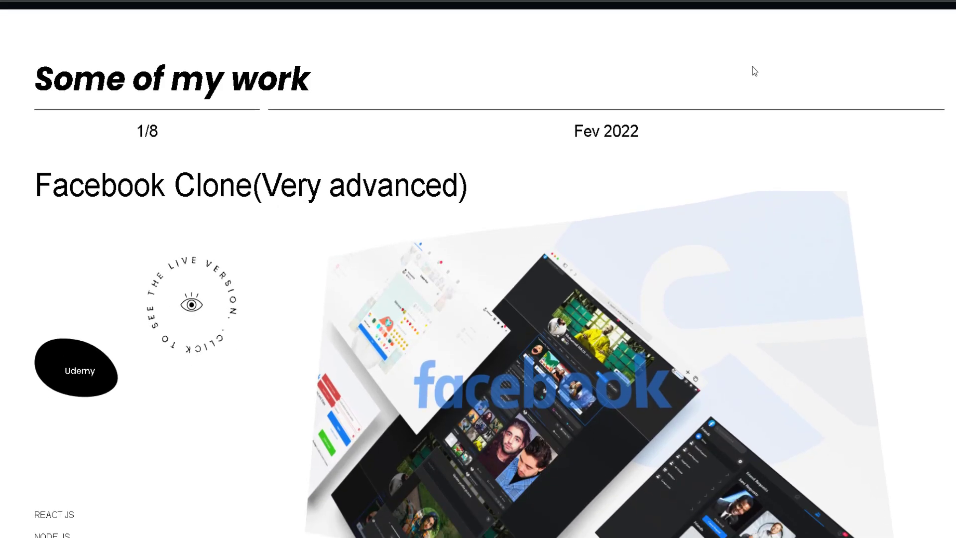
Scroll through the project slides, past the Ali Express Clone, toward the FAQ.
{"action": "scroll", "scroll_direction": "down", "scroll_amount": 3}
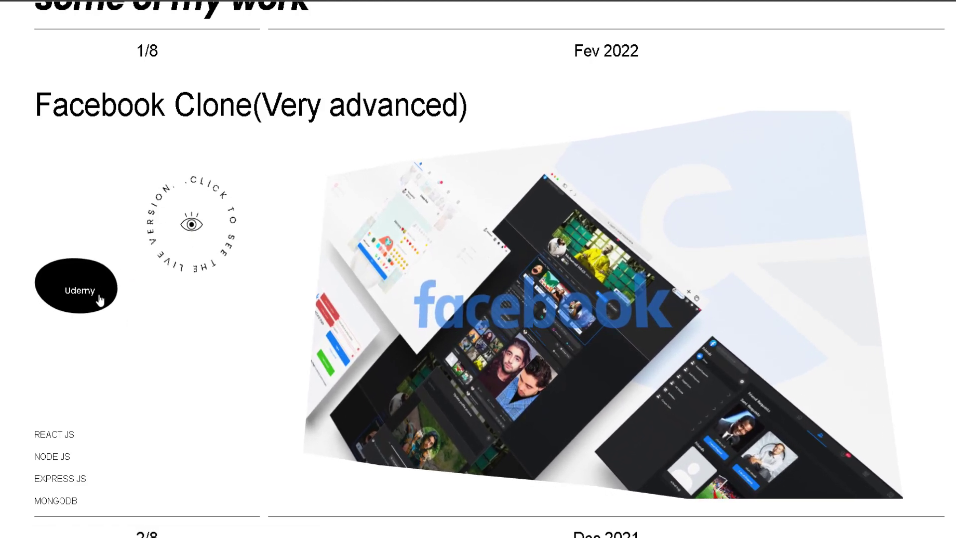
{"action": "scroll", "scroll_direction": "down", "scroll_amount": 3}
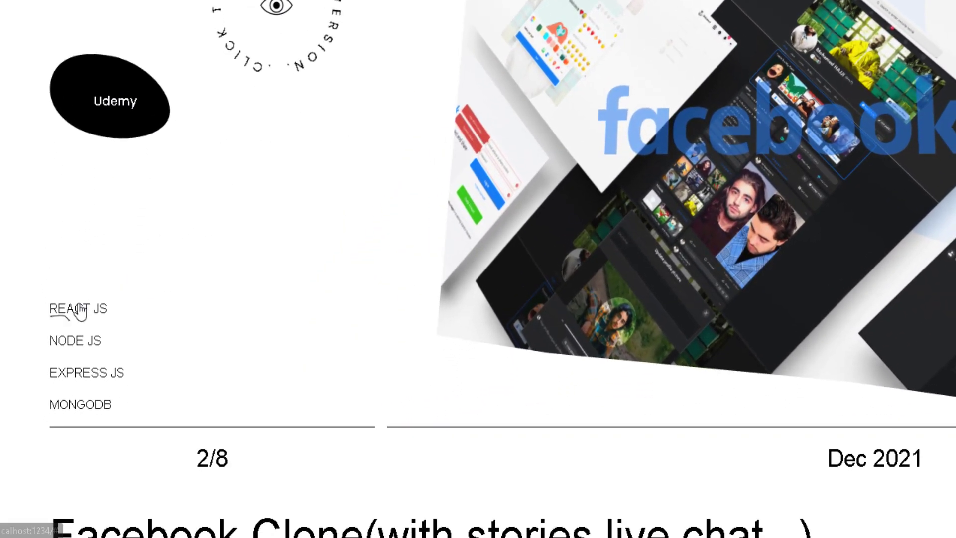
{"action": "scroll", "scroll_direction": "down", "scroll_amount": 3}
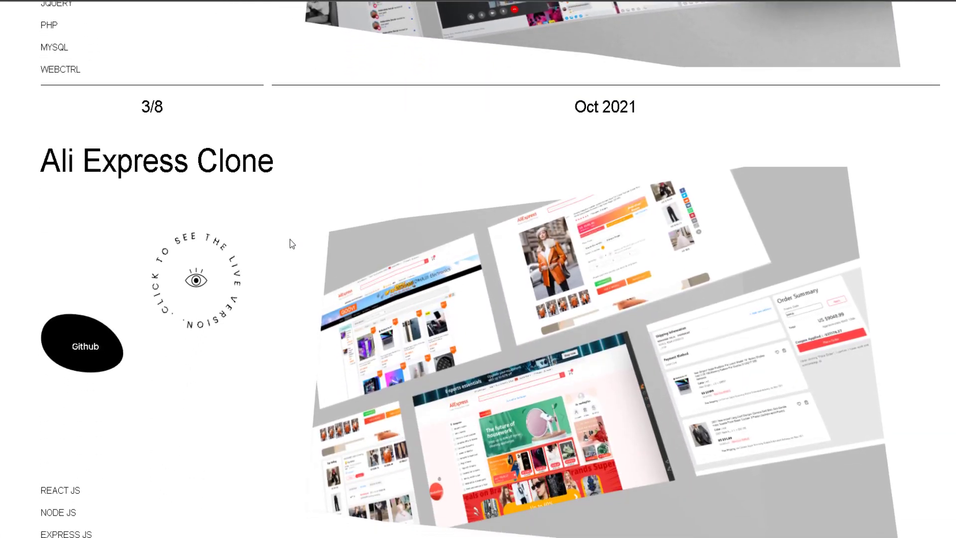
{"action": "scroll", "scroll_direction": "down", "scroll_amount": 3}
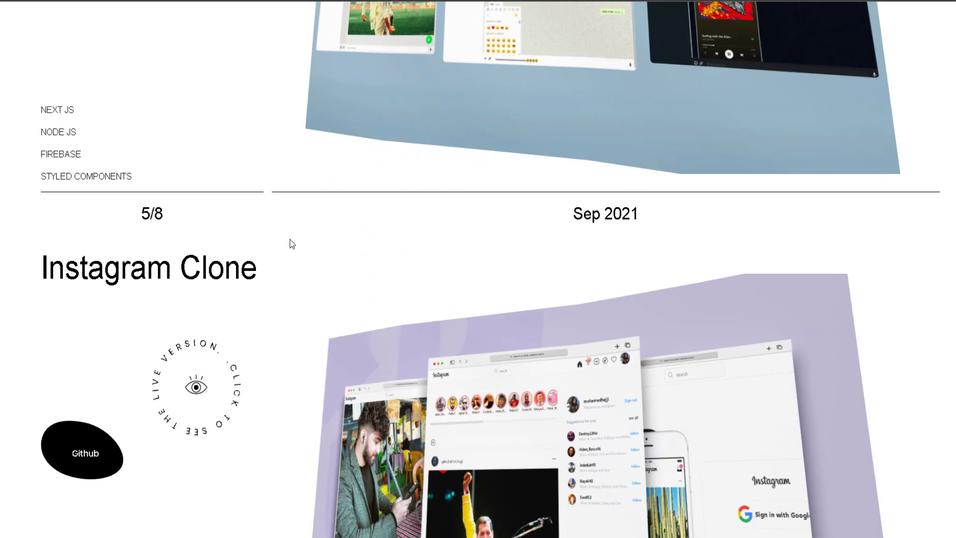
{"action": "scroll", "scroll_direction": "down", "scroll_amount": 3}
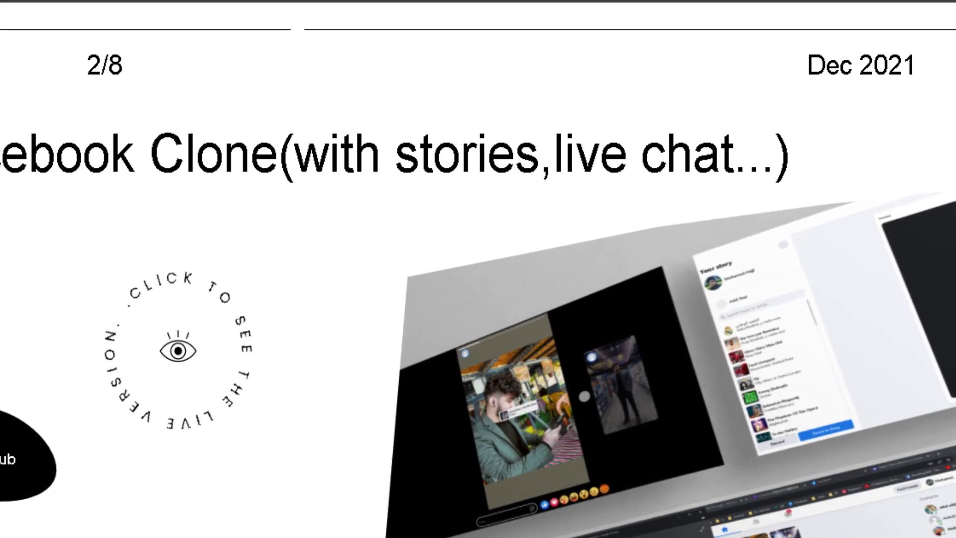
{"action": "scroll", "scroll_direction": "down", "scroll_amount": 3}
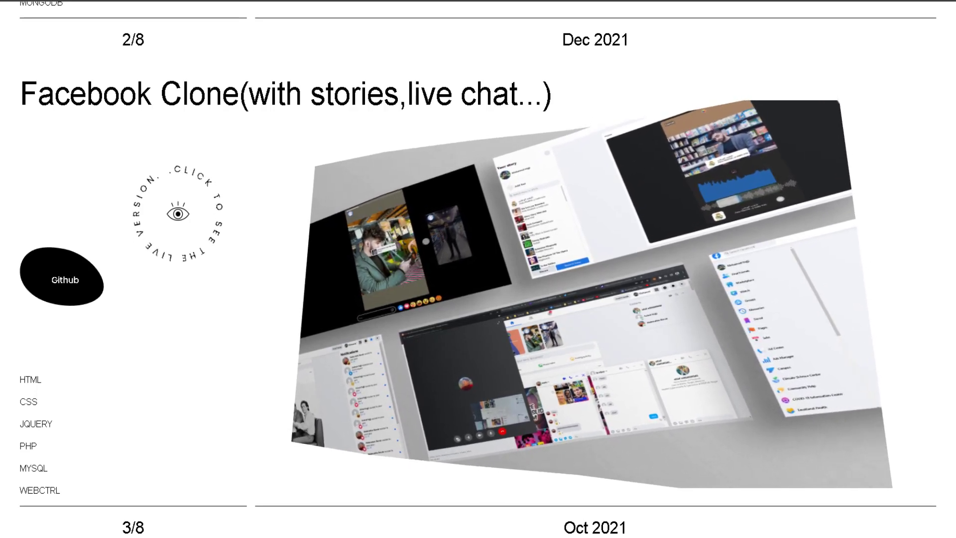
{"action": "scroll", "scroll_direction": "down", "scroll_amount": 3}
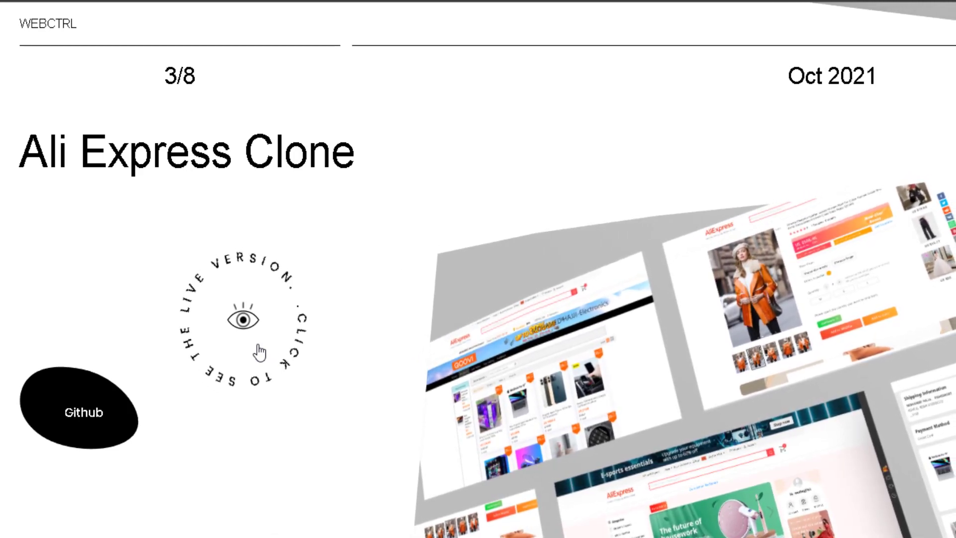
{"action": "mouse_move", "coordinate": [267, 327]}
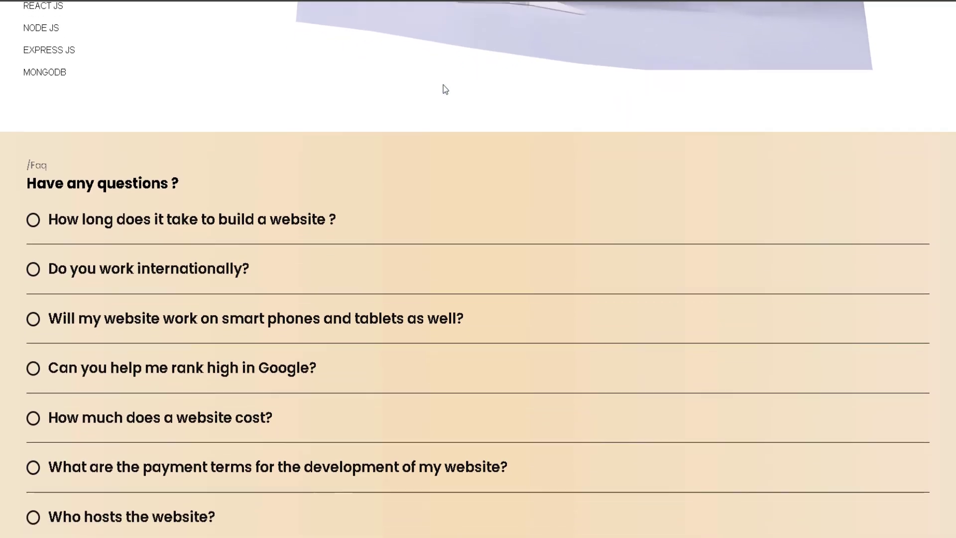
Expand the 'Do you work internationally?' answer in the FAQ accordion.
{"action": "left_click", "coordinate": [34, 269]}
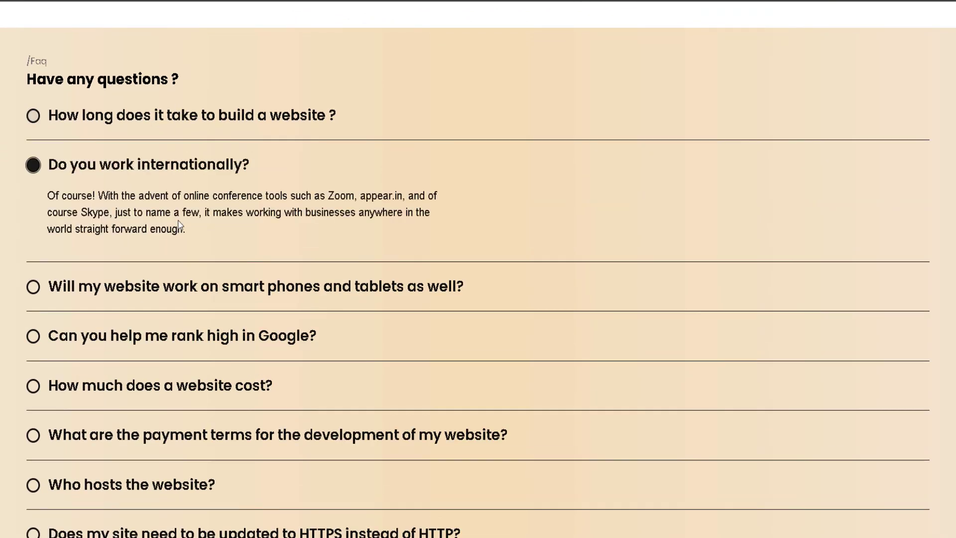
{"action": "left_click", "coordinate": [144, 165]}
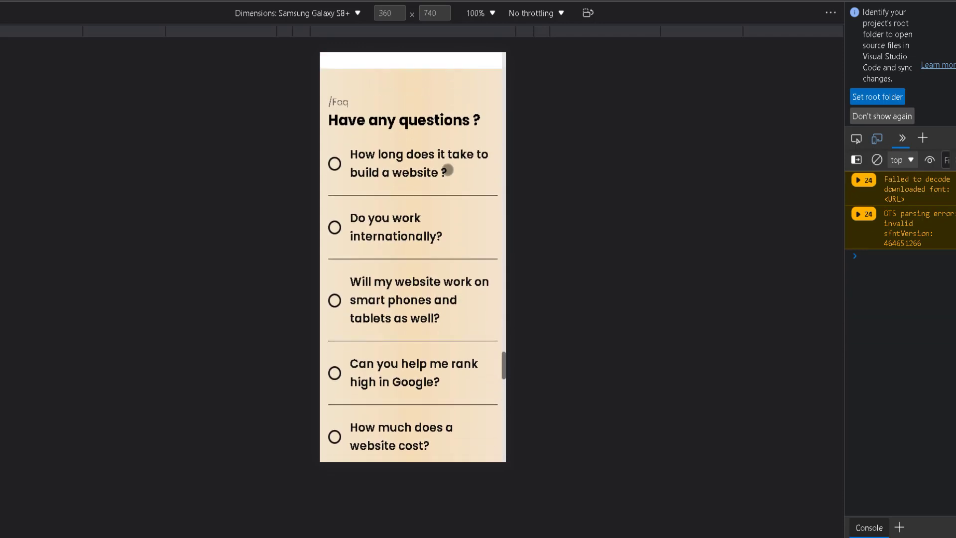
In the phone preview, expand the smart phones and tablets answer and scroll to the contact form.
{"action": "scroll", "scroll_direction": "down", "scroll_amount": 3}
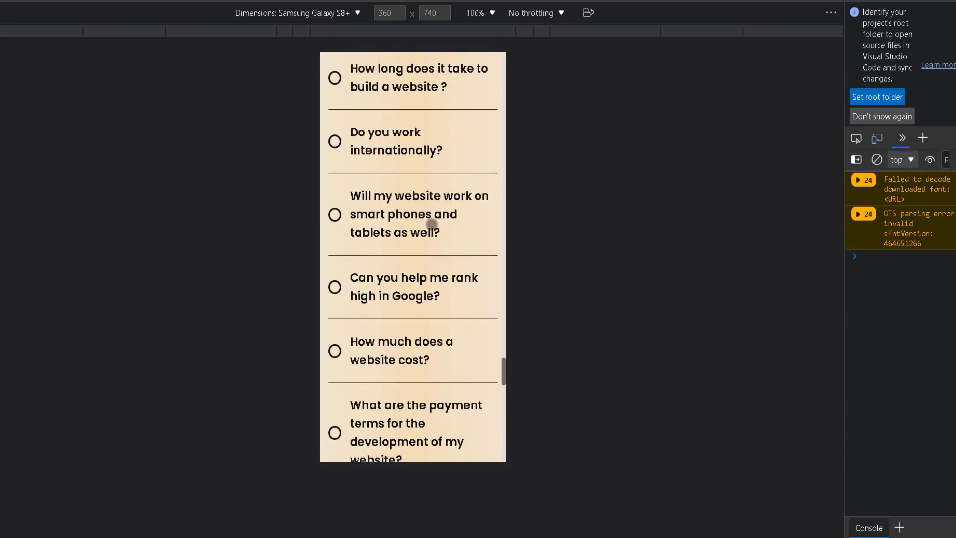
{"action": "left_click", "coordinate": [334, 214]}
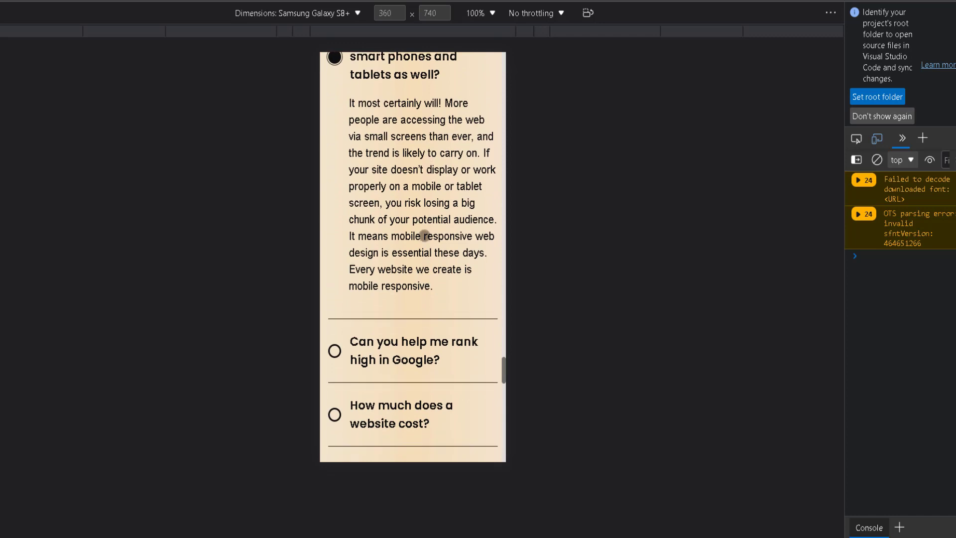
{"action": "scroll", "scroll_direction": "down", "scroll_amount": 3}
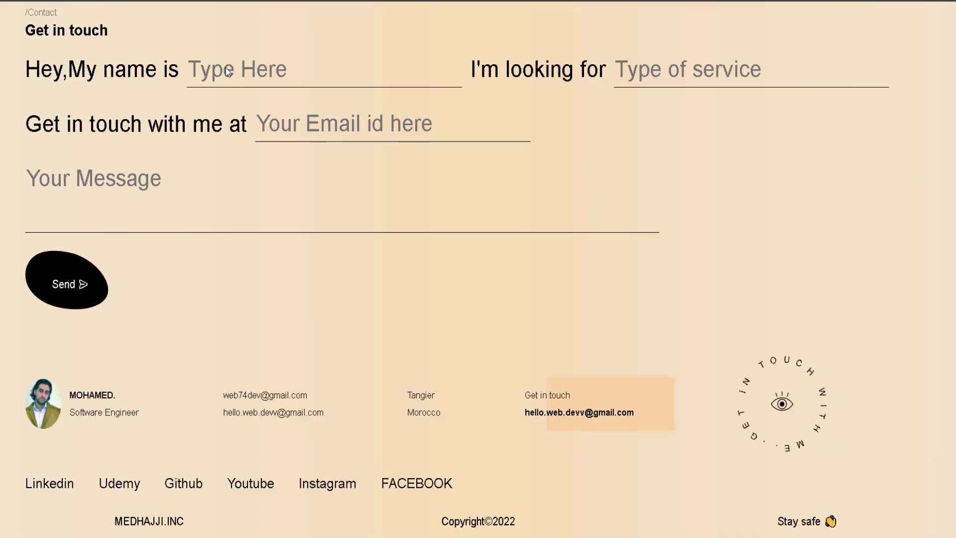
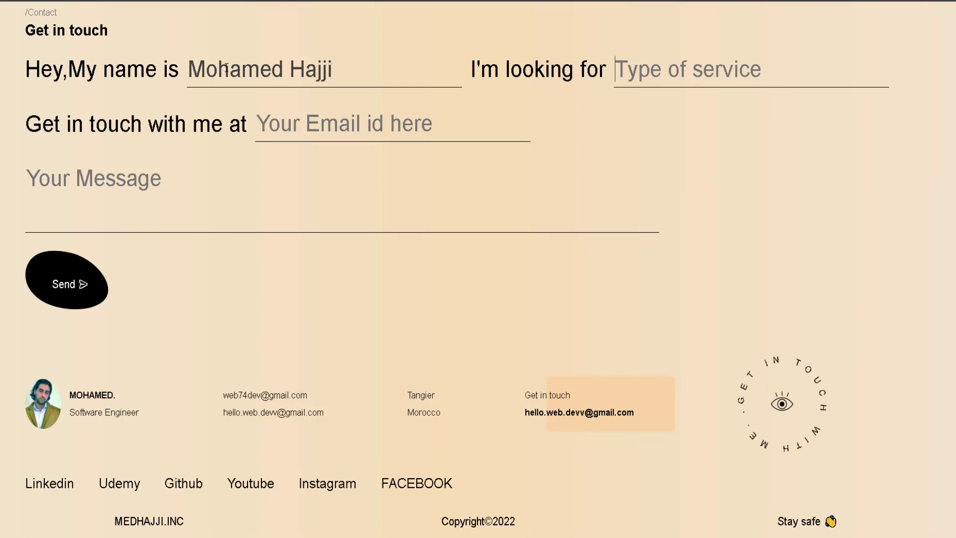
{"action": "type", "text": "website"}
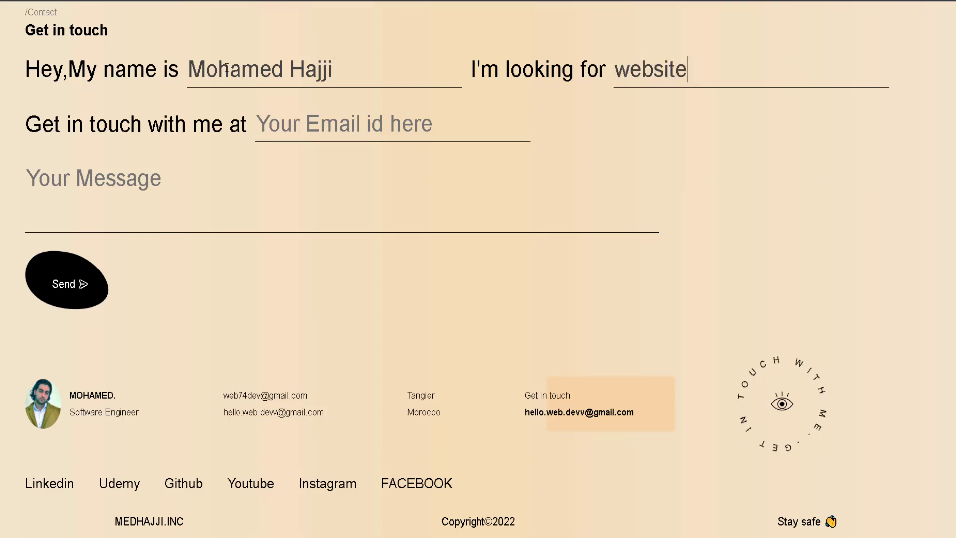
{"action": "type", "text": "design"}
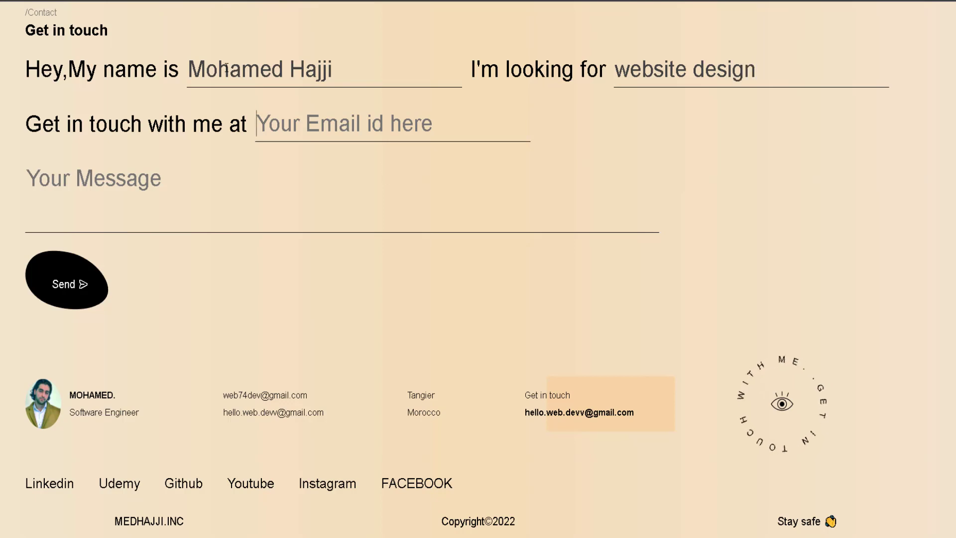
{"action": "type", "text": "email@email.com"}
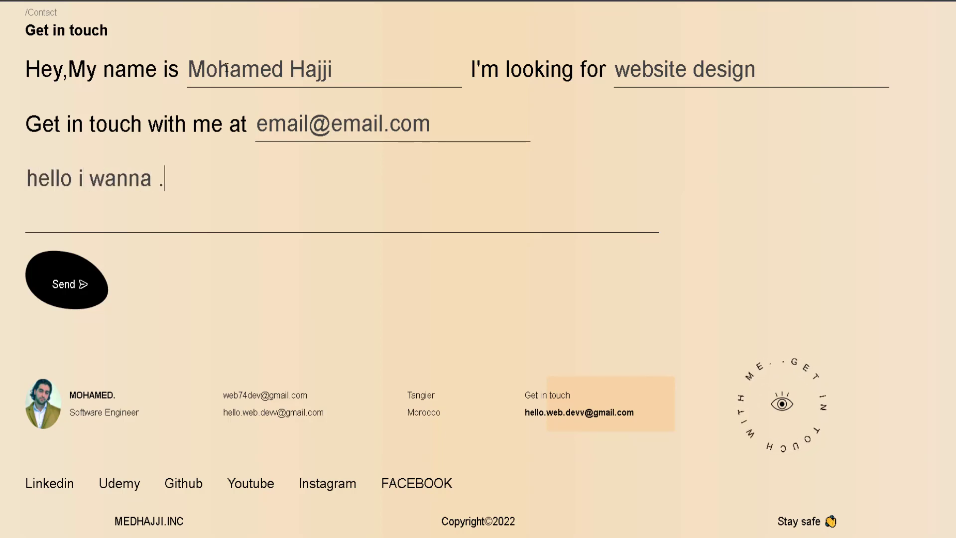
{"action": "type", "text": "......"}
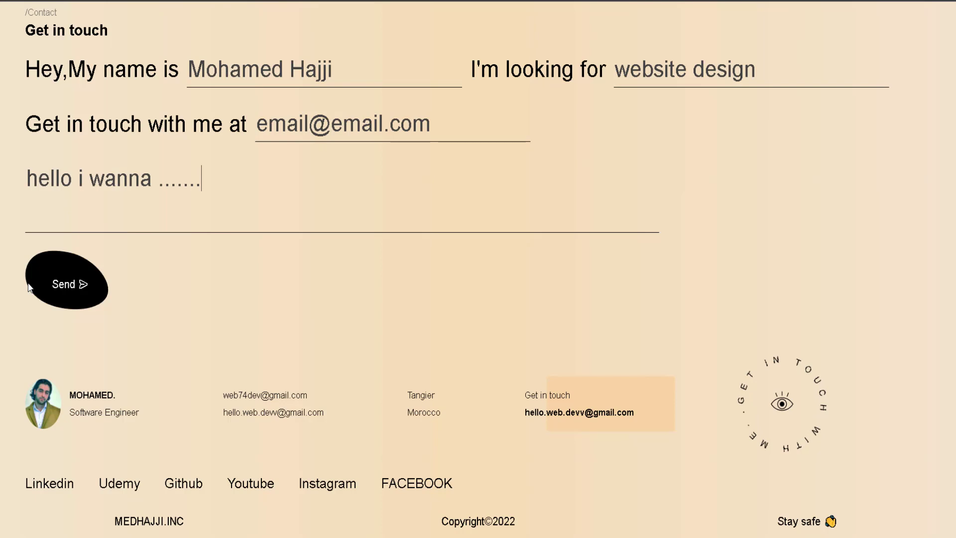
{"action": "mouse_move", "coordinate": [142, 295]}
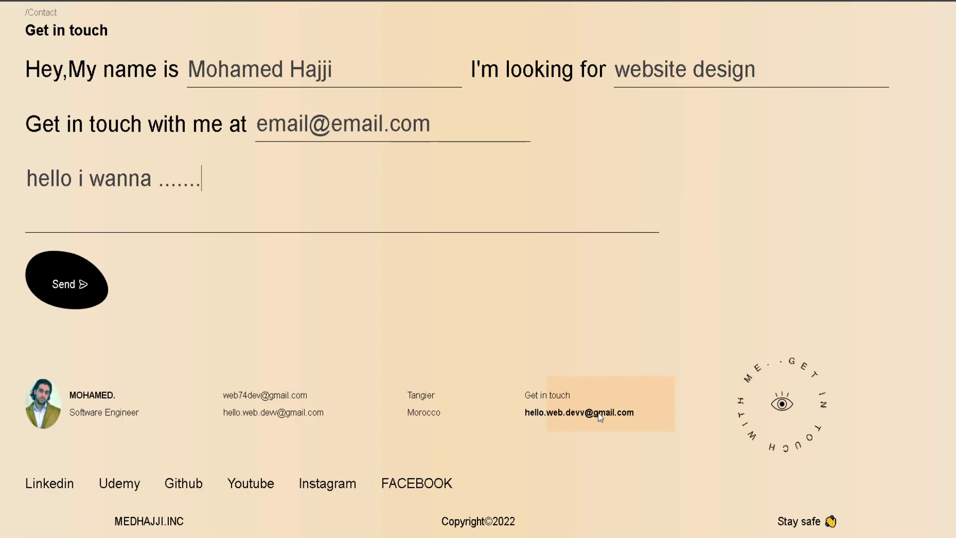
{"action": "mouse_move", "coordinate": [682, 326]}
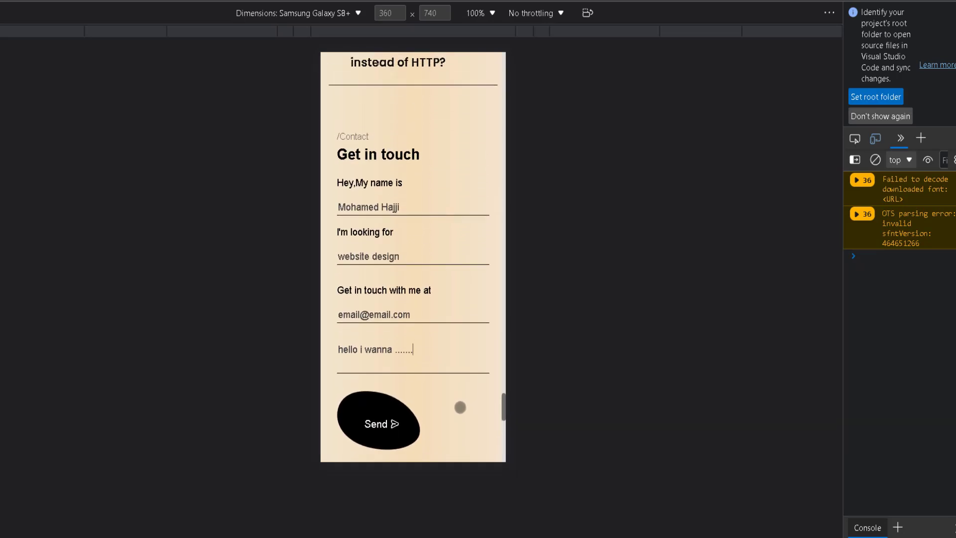
Scroll through the filled contact form in the phone-sized preview.
{"action": "scroll", "scroll_direction": "down", "scroll_amount": 3}
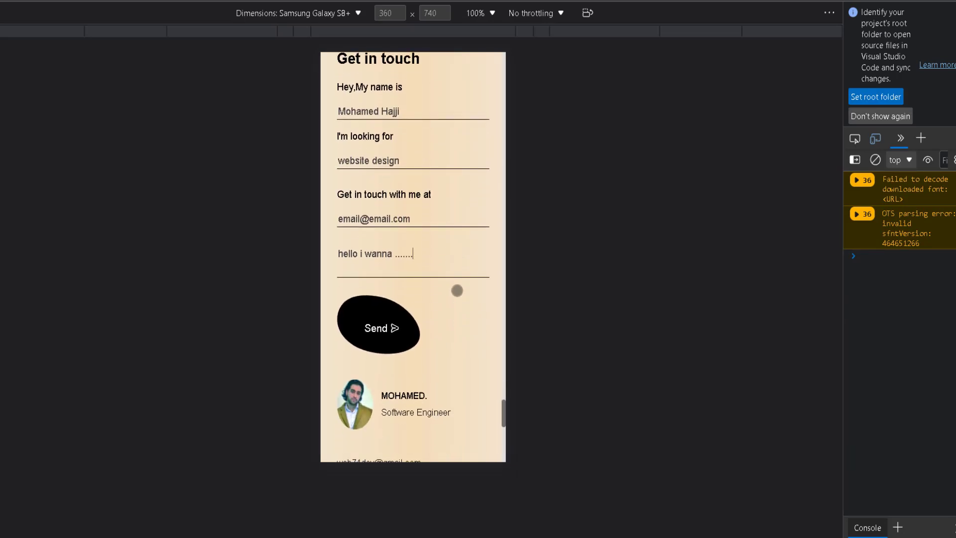
{"action": "scroll", "scroll_direction": "down", "scroll_amount": 3}
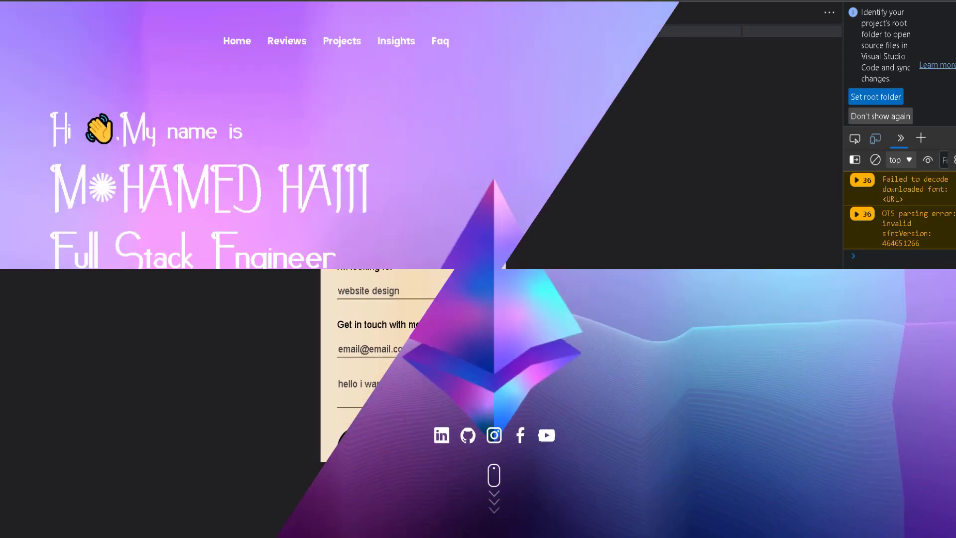
Scroll the full-width portfolio from the hero through expertise, projects and FAQ to Insights.
{"action": "scroll", "scroll_direction": "down", "scroll_amount": 3}
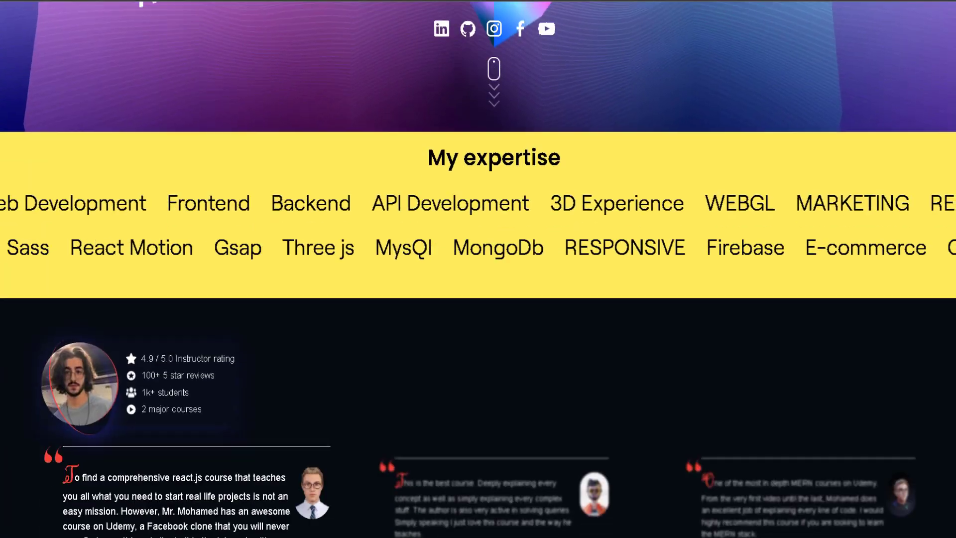
{"action": "scroll", "scroll_direction": "down", "scroll_amount": 3}
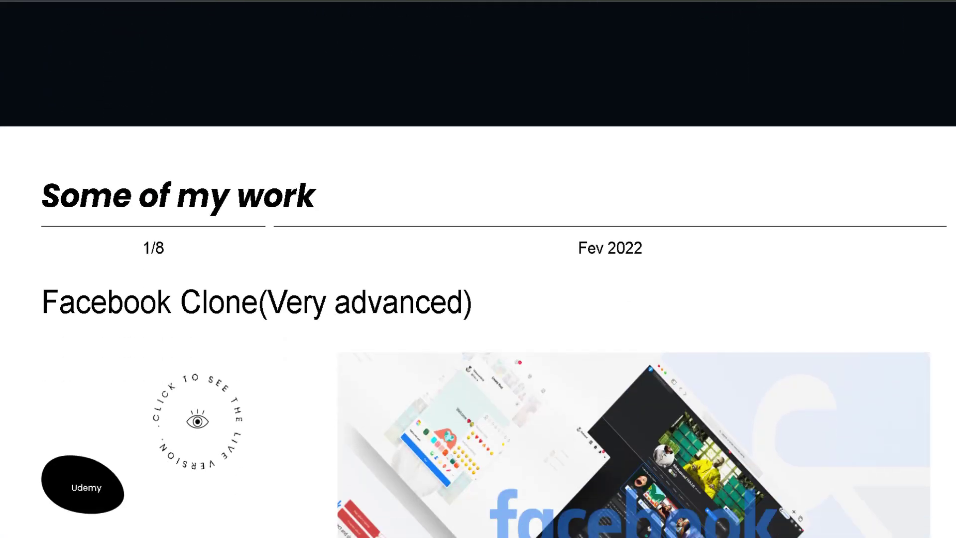
{"action": "scroll", "scroll_direction": "down", "scroll_amount": 3}
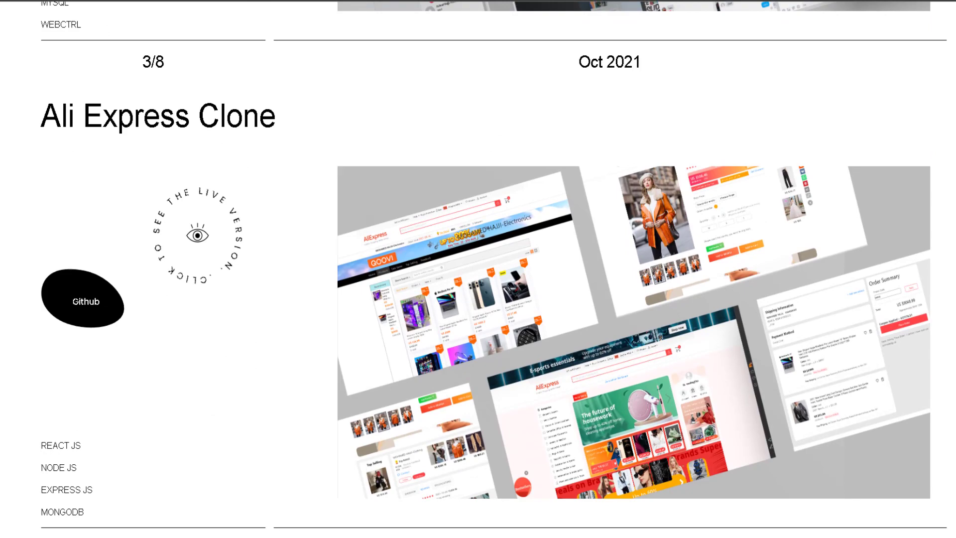
{"action": "scroll", "scroll_direction": "down", "scroll_amount": 3}
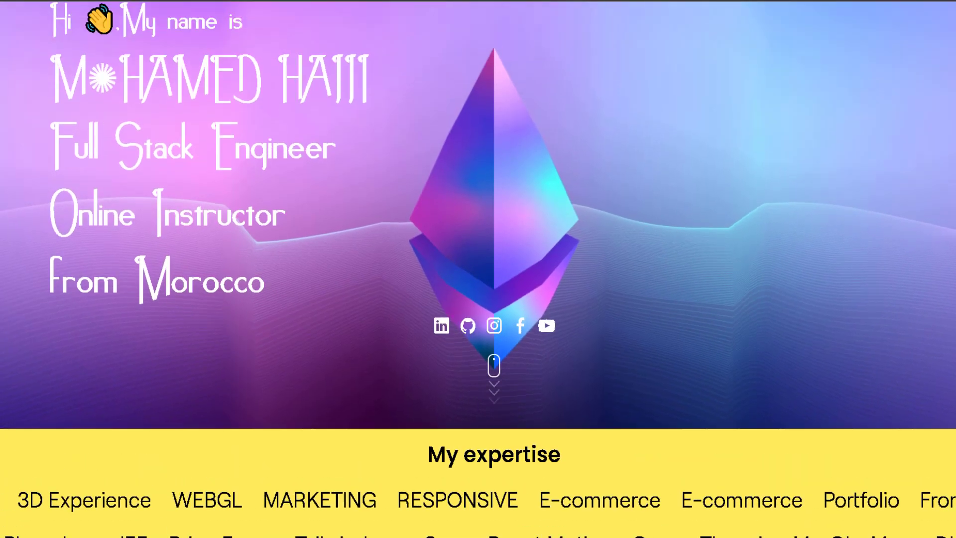
{"action": "scroll", "scroll_direction": "down", "scroll_amount": 3}
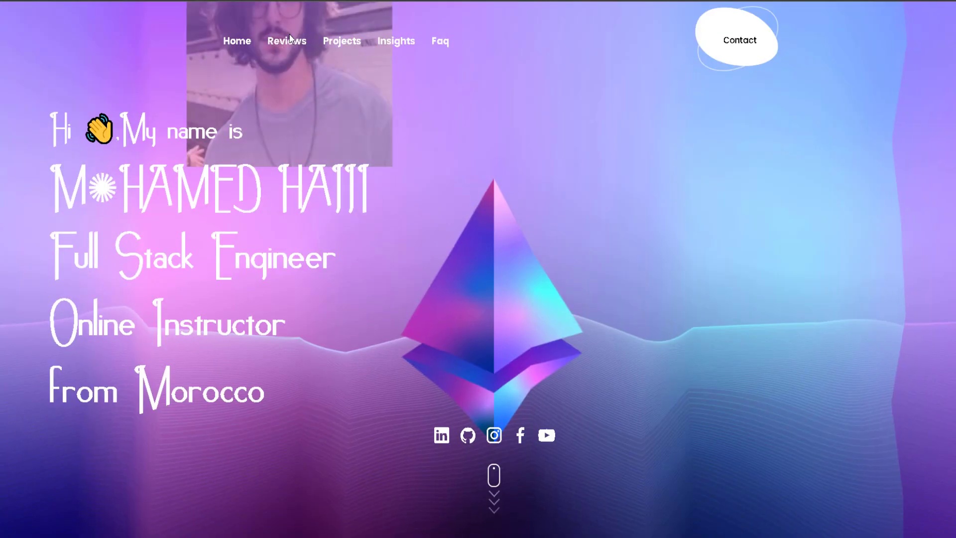
{"action": "scroll", "scroll_direction": "down", "scroll_amount": 3}
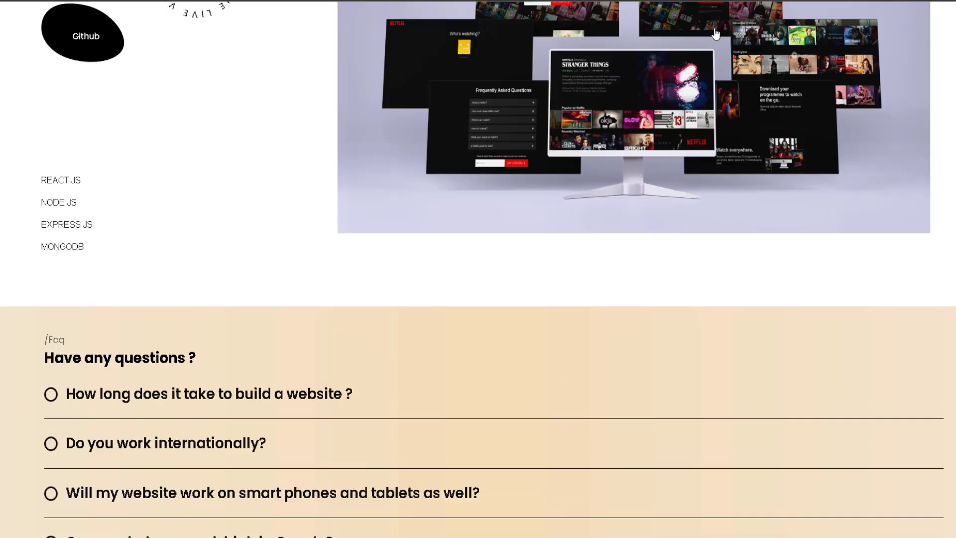
{"action": "scroll", "scroll_direction": "down", "scroll_amount": 3}
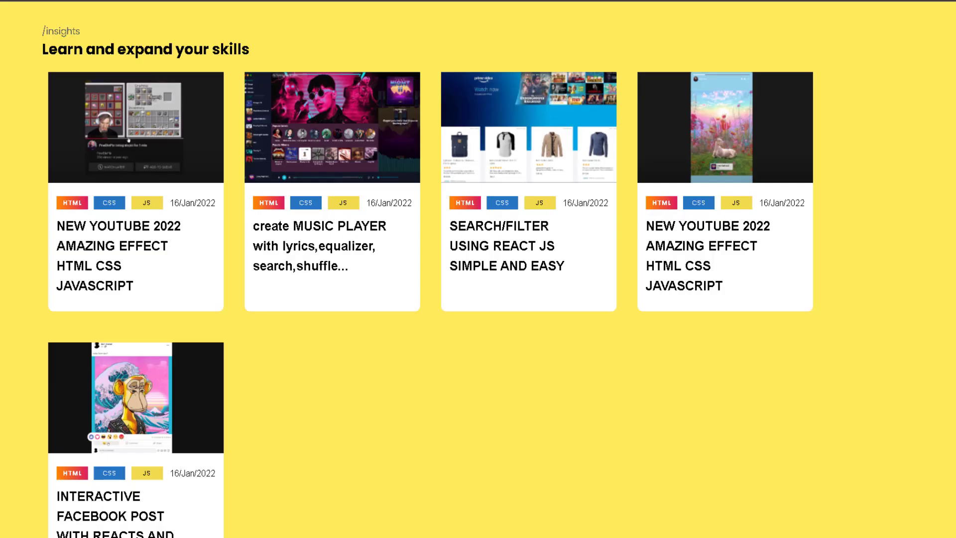
{"action": "mouse_move", "coordinate": [164, 144]}
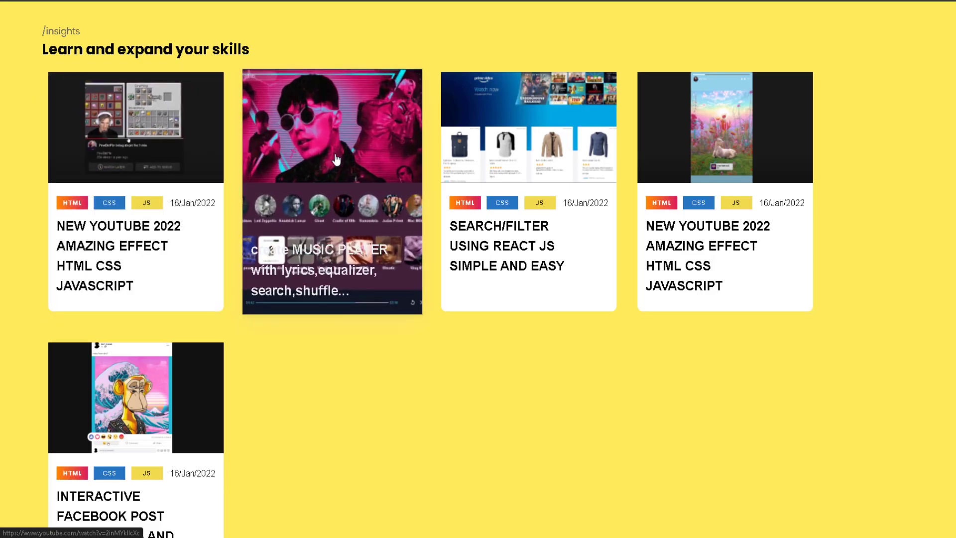
{"action": "mouse_move", "coordinate": [480, 111]}
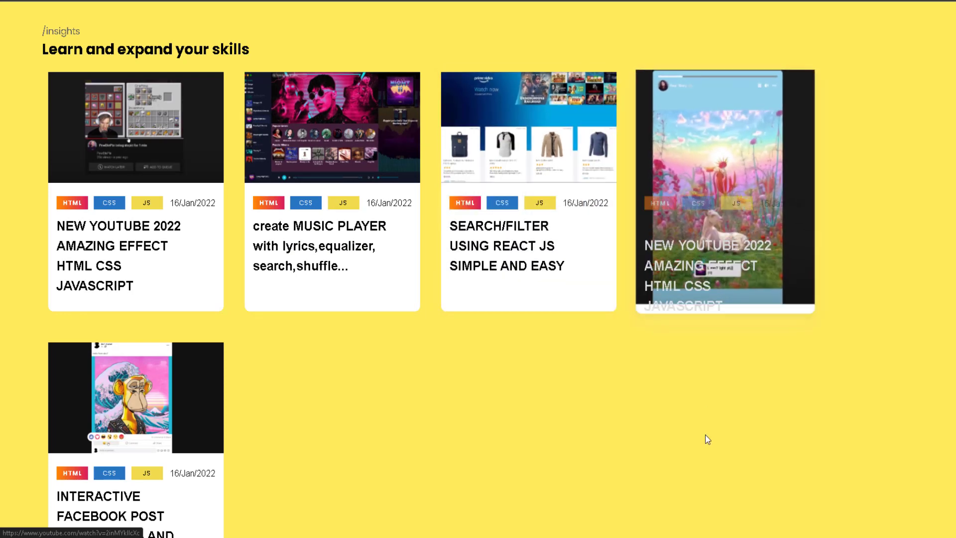
Scroll down to the insights cards, reaching the Interactive Facebook Post card.
{"action": "scroll", "scroll_direction": "down", "scroll_amount": 3}
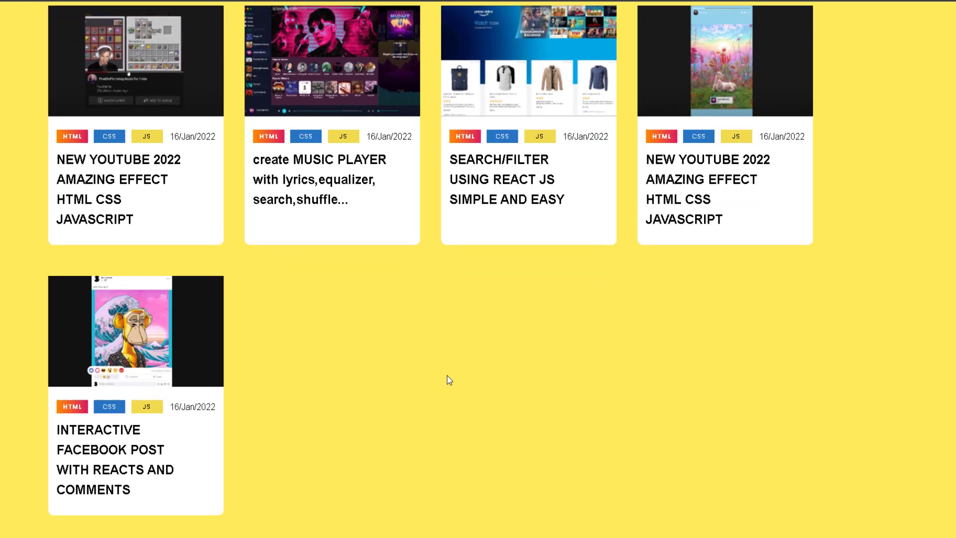